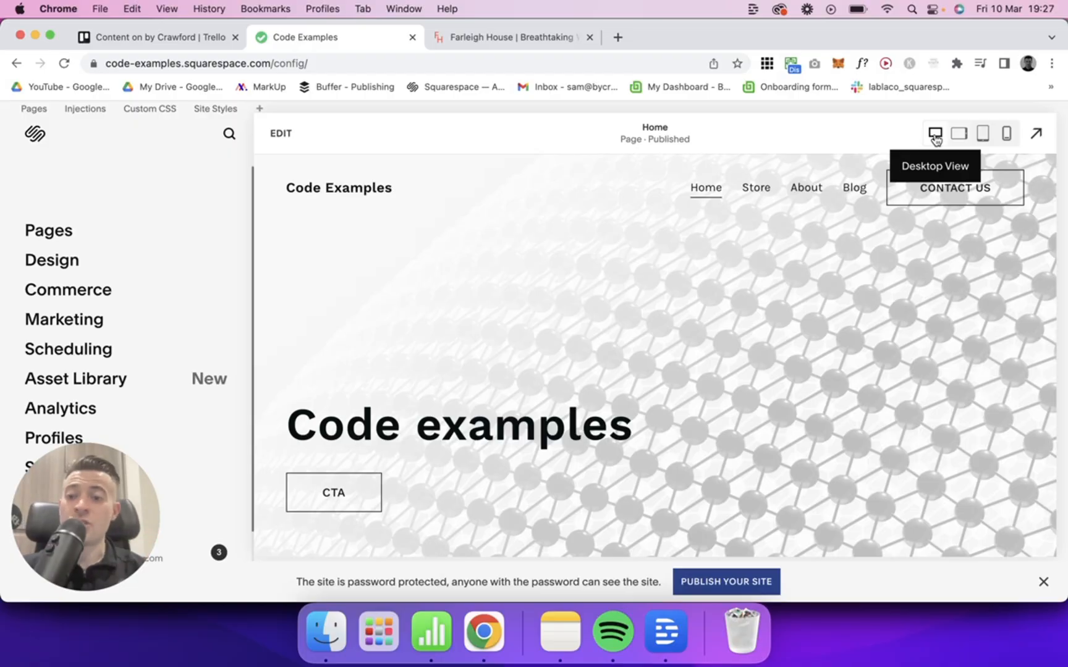
{"action": "mouse_move", "coordinate": [997, 223]}
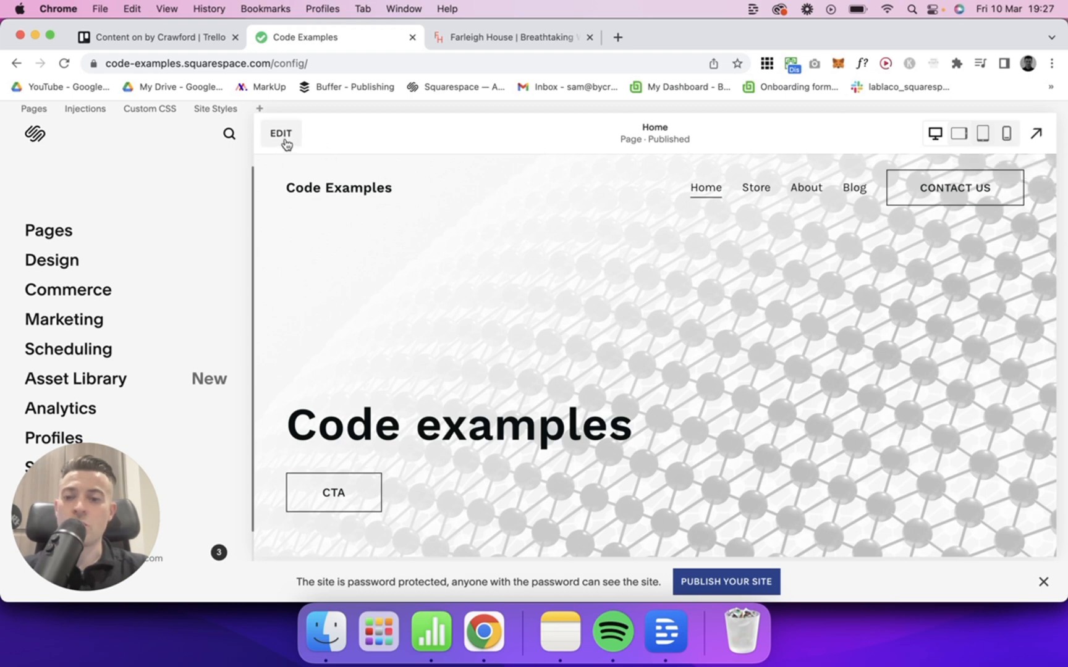
Edit the homepage and show the site header's mobile settings with phone preview
{"action": "left_click", "coordinate": [281, 134]}
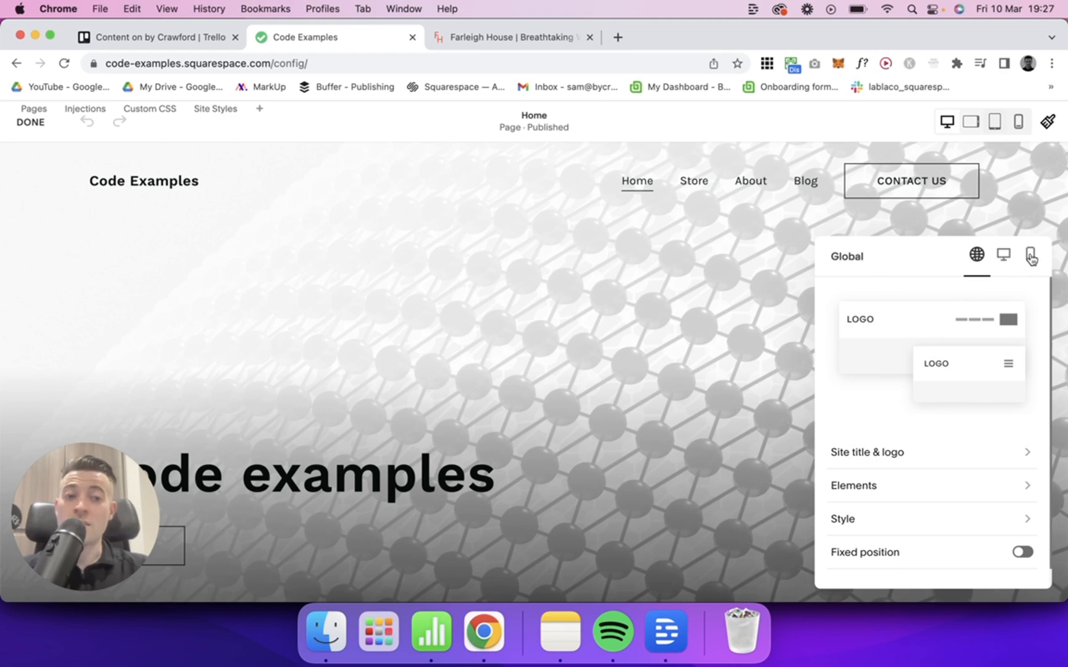
{"action": "left_click", "coordinate": [1030, 257]}
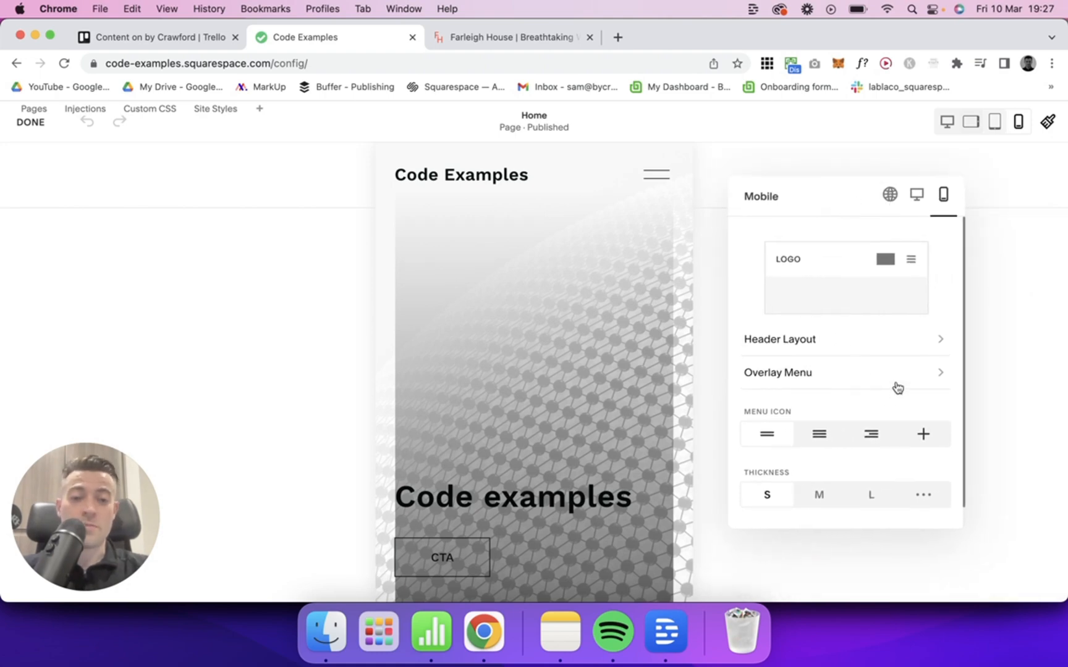
Review the Overlay Menu colour themes, then exit edit mode to the mobile preview
{"action": "left_click", "coordinate": [778, 373]}
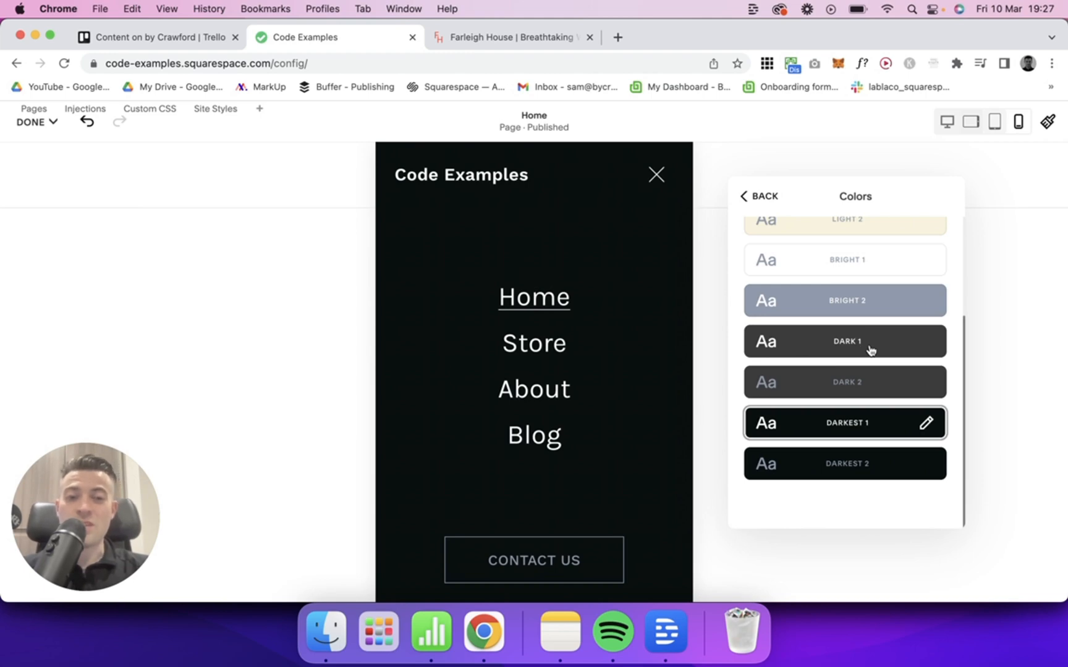
{"action": "left_click", "coordinate": [758, 196]}
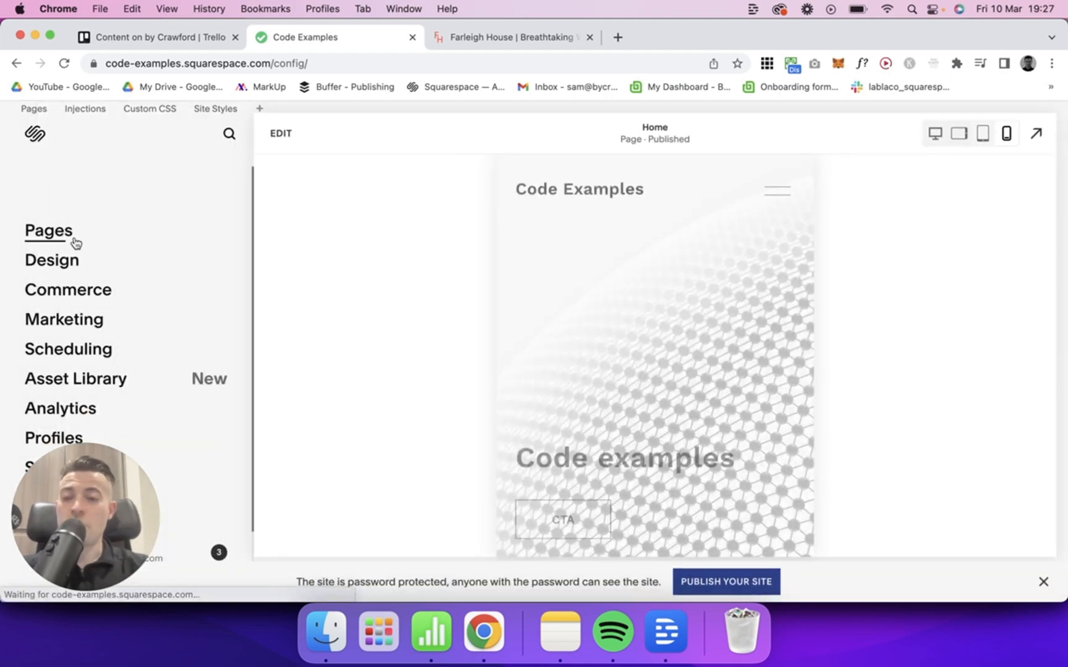
Open the Lightest 1 colour theme in Site Styles and find its Menu Overlay settings
{"action": "left_click", "coordinate": [51, 260]}
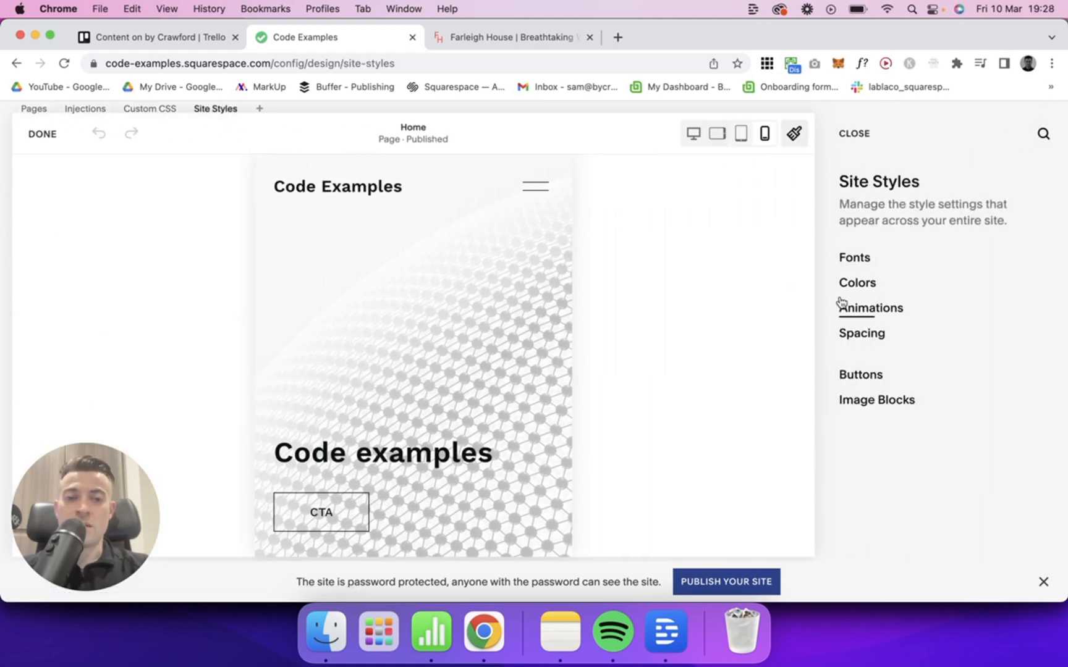
{"action": "left_click", "coordinate": [857, 283]}
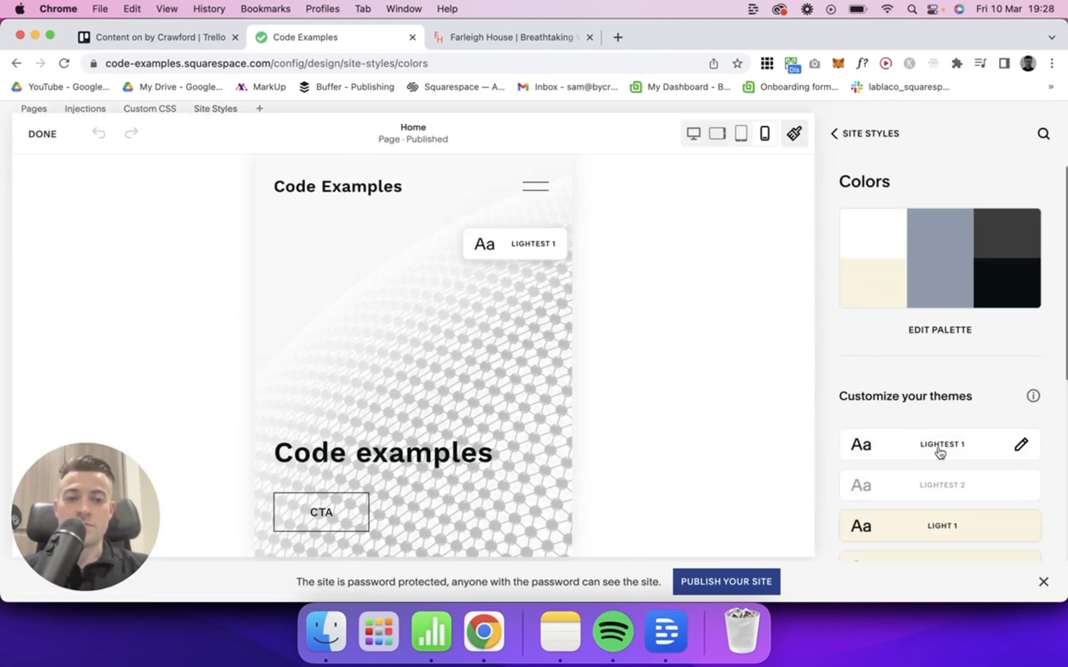
{"action": "left_click", "coordinate": [938, 444]}
{"action": "type", "text": "m"}
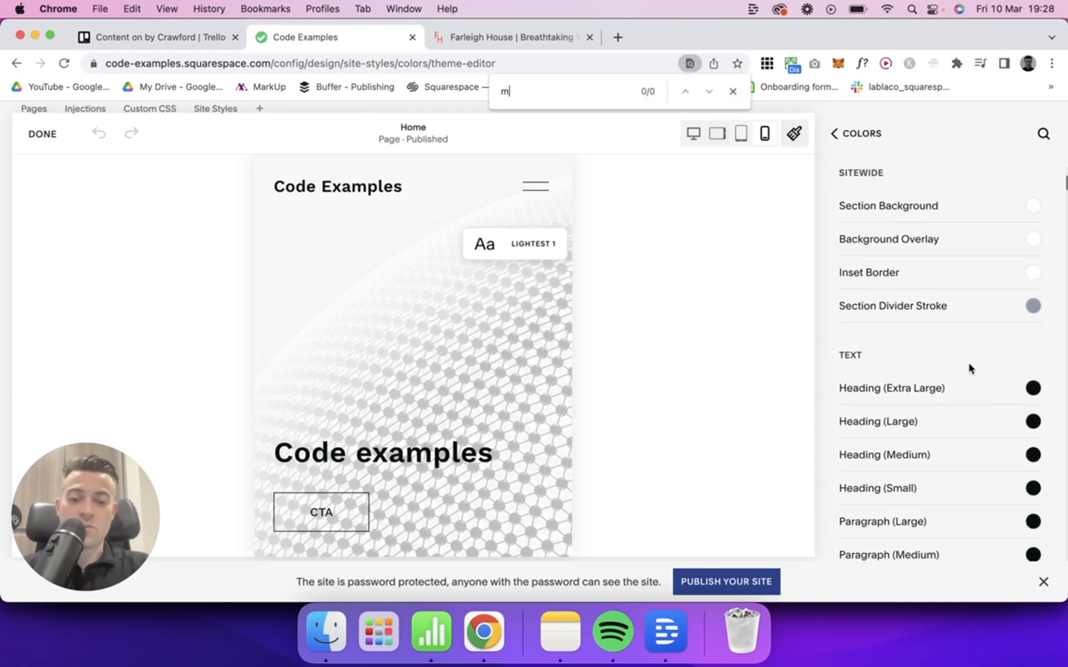
{"action": "type", "text": "enu o"}
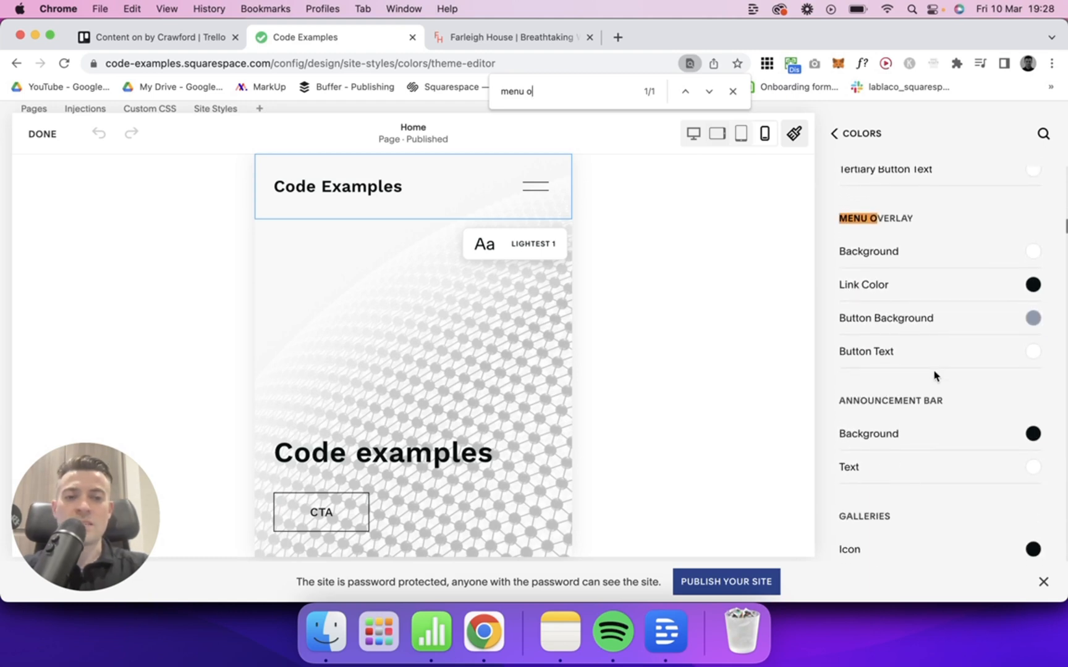
Set the menu overlay background to red and its button colour to white
{"action": "left_click", "coordinate": [1031, 251]}
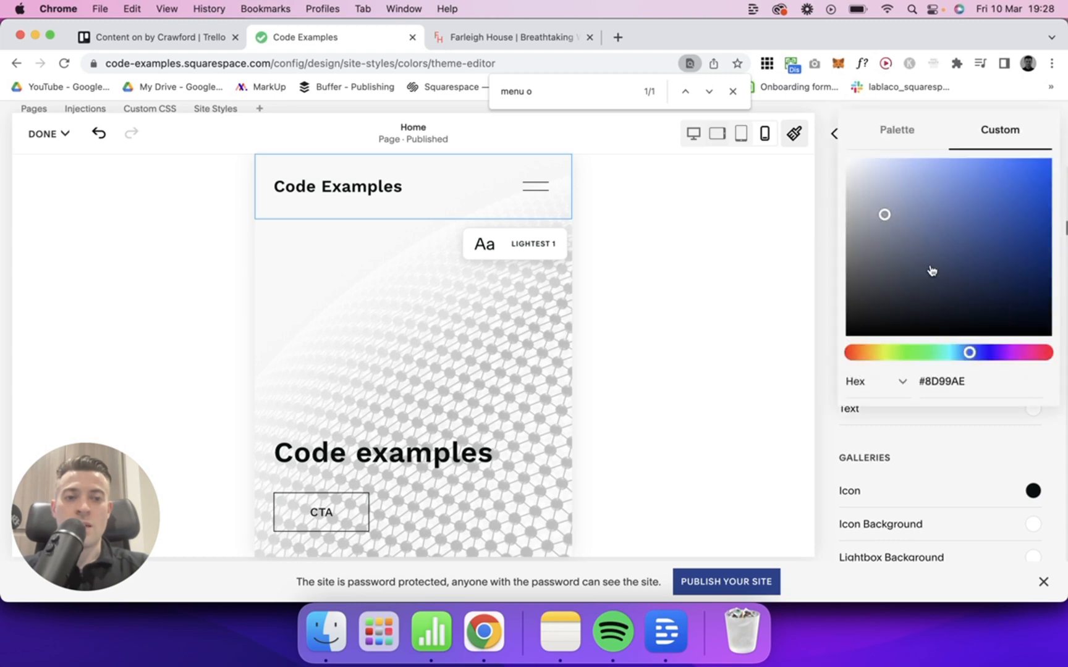
{"action": "left_click", "coordinate": [834, 133]}
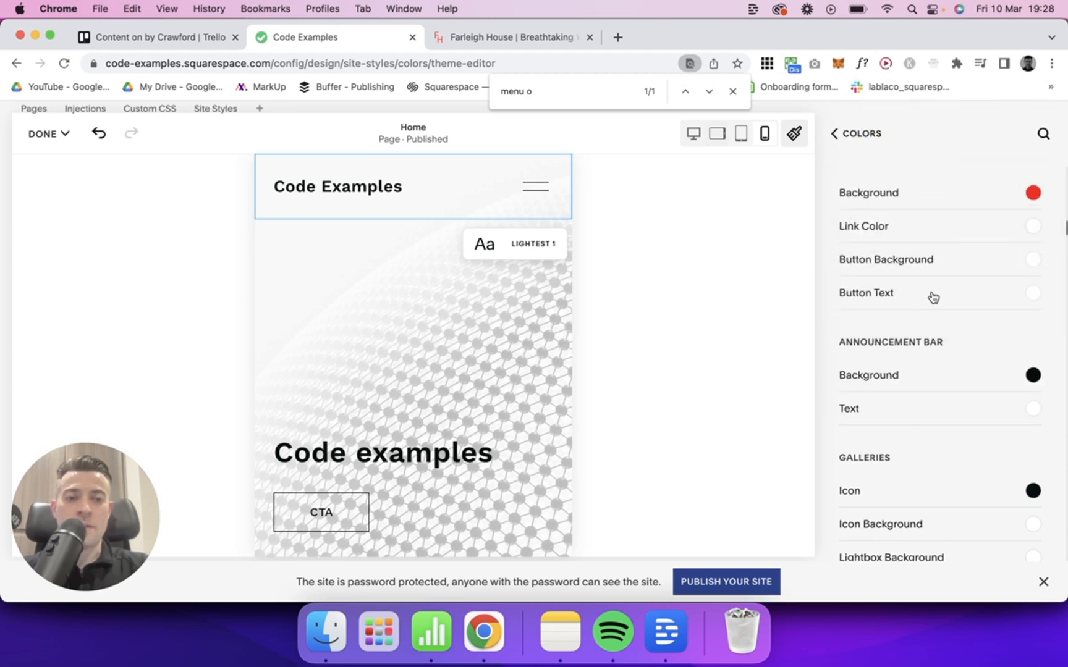
{"action": "left_click", "coordinate": [1032, 192]}
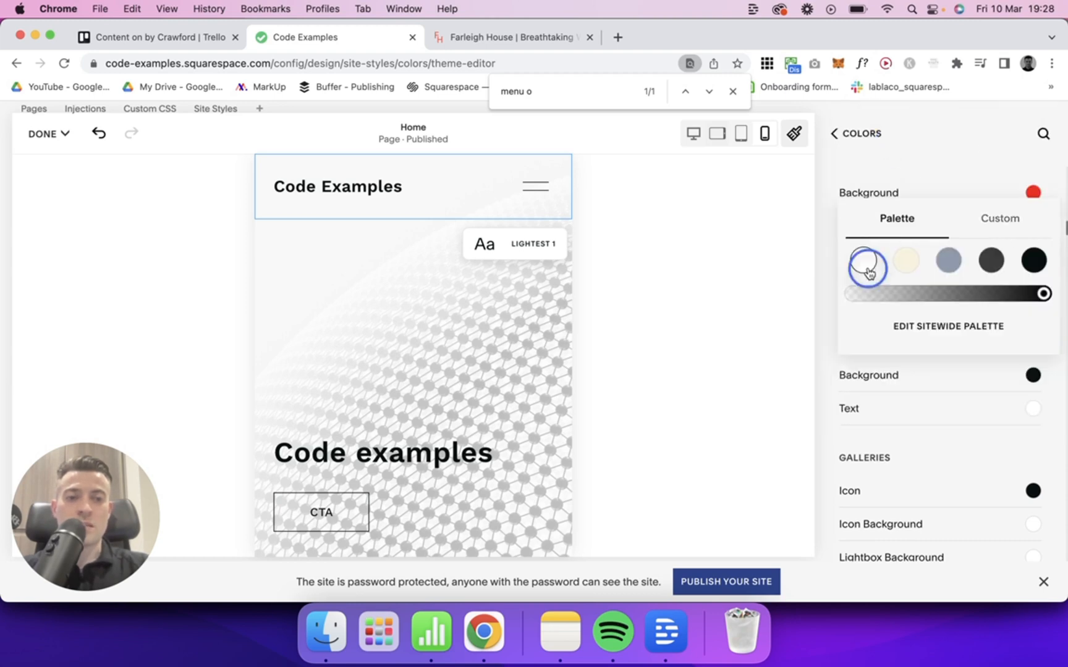
{"action": "left_click", "coordinate": [835, 134]}
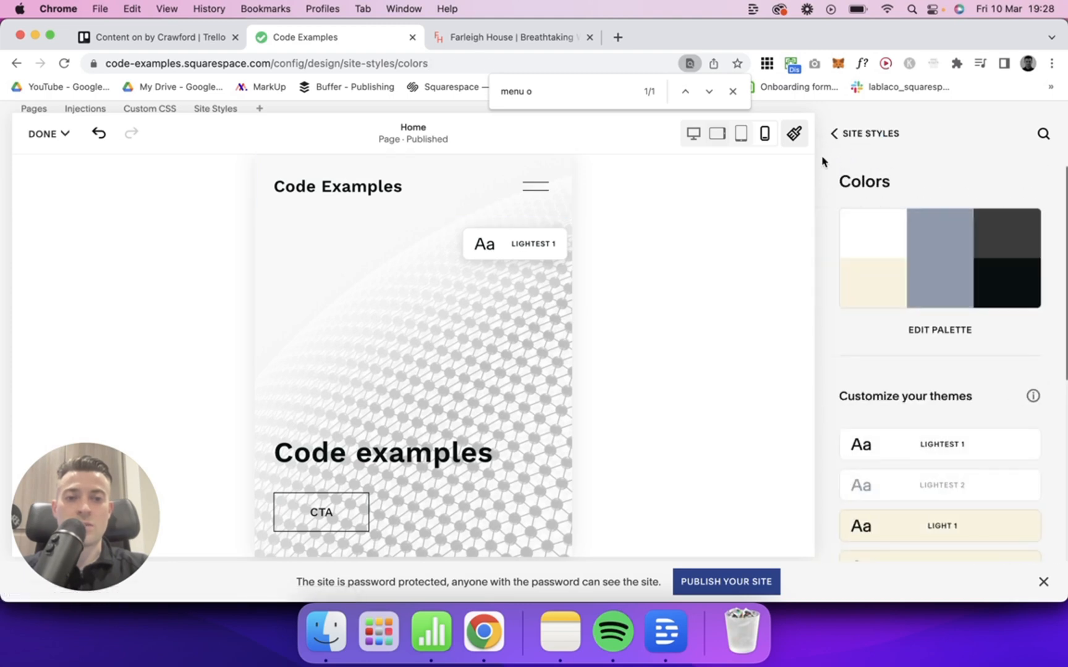
{"action": "left_click", "coordinate": [48, 134]}
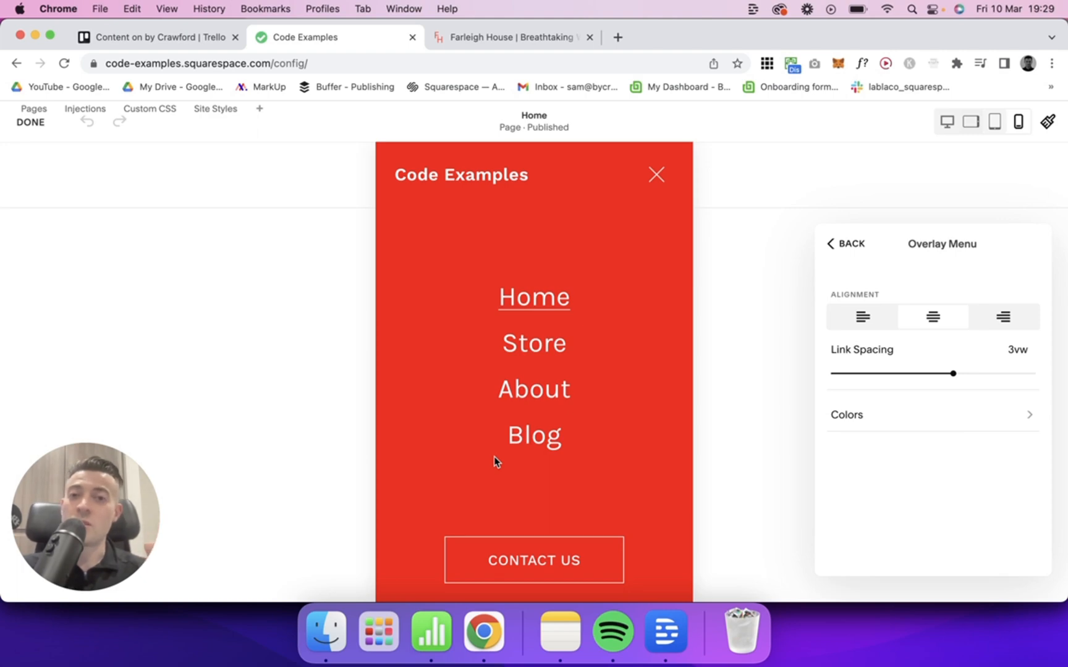
{"action": "mouse_move", "coordinate": [527, 459]}
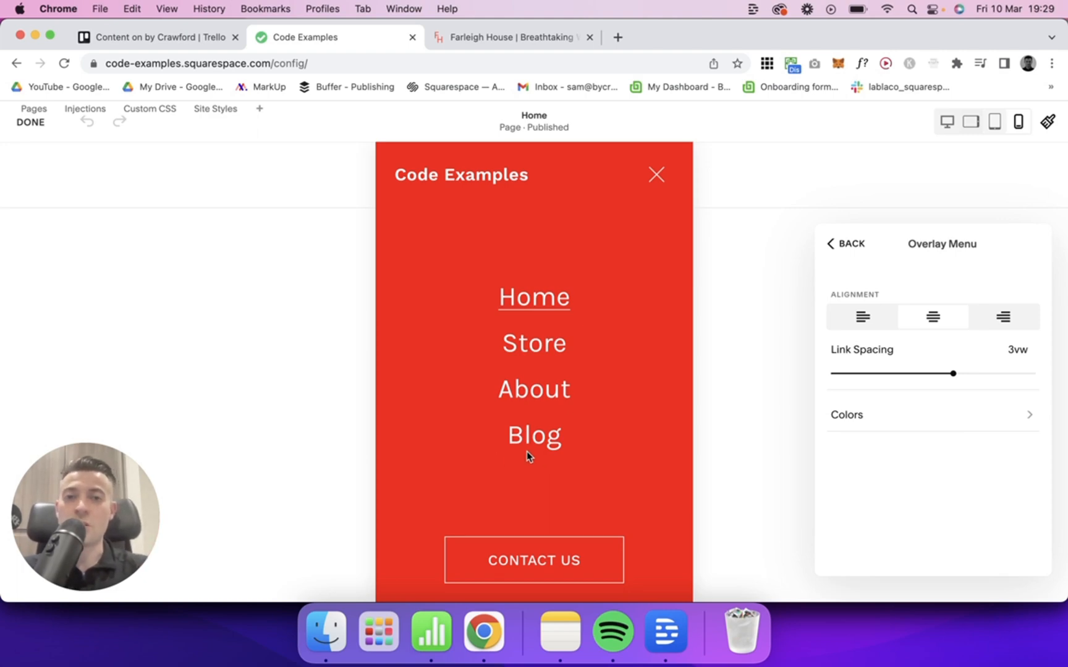